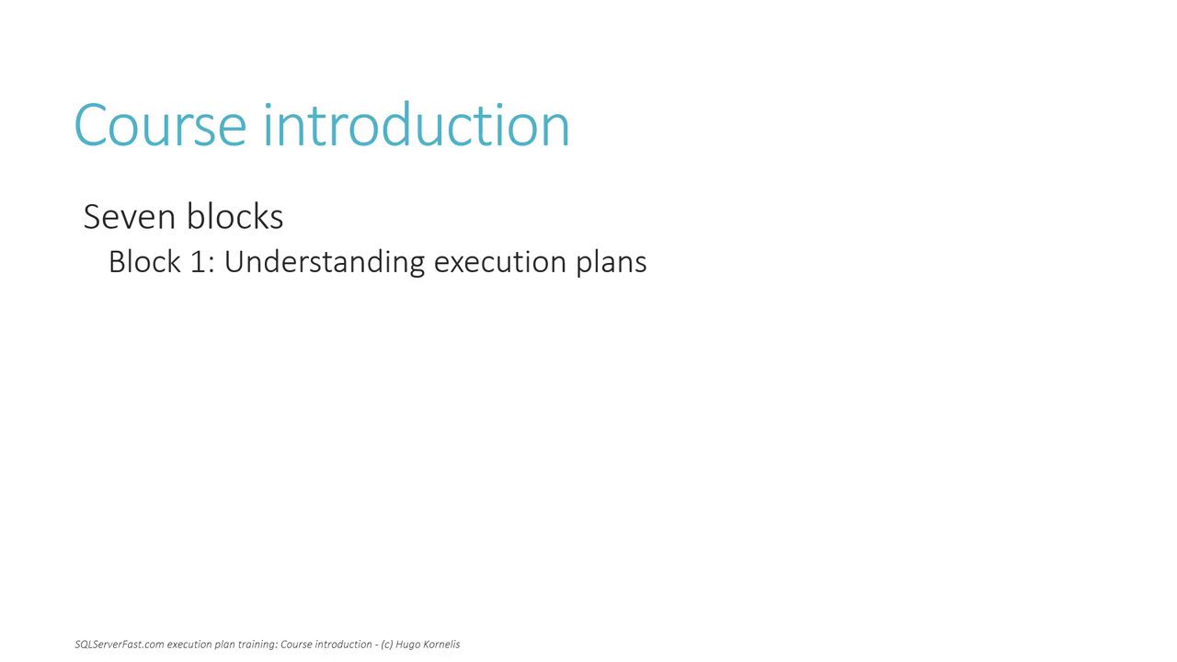
Reveal the remaining course blocks through Block 7 and advance to the Recommended viewing order slide
key(Right)
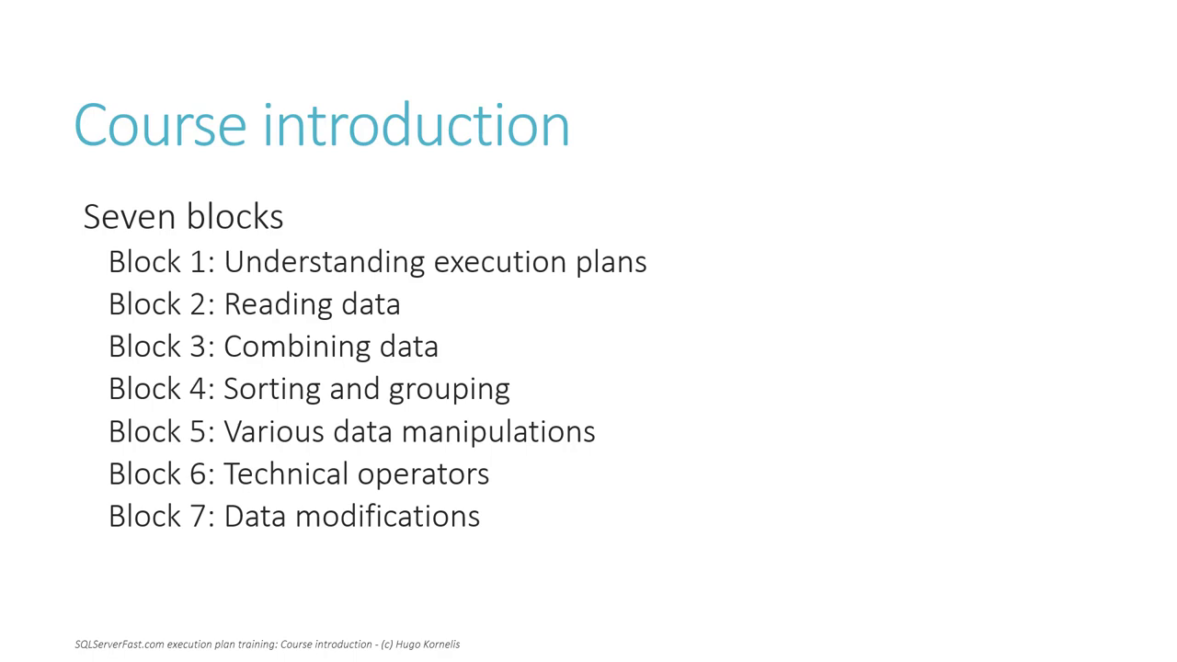
key(Right)
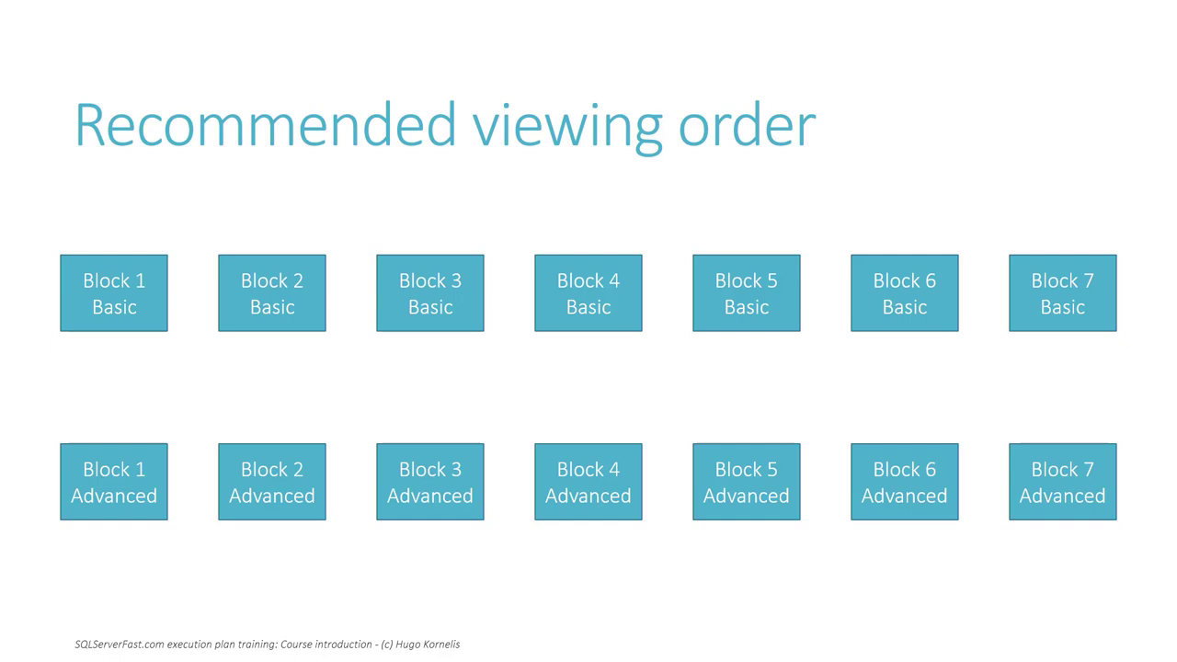
Play the diagram animations recolouring the blocks magenta and pointing the arrow at Block 4 Advanced
click(114, 293)
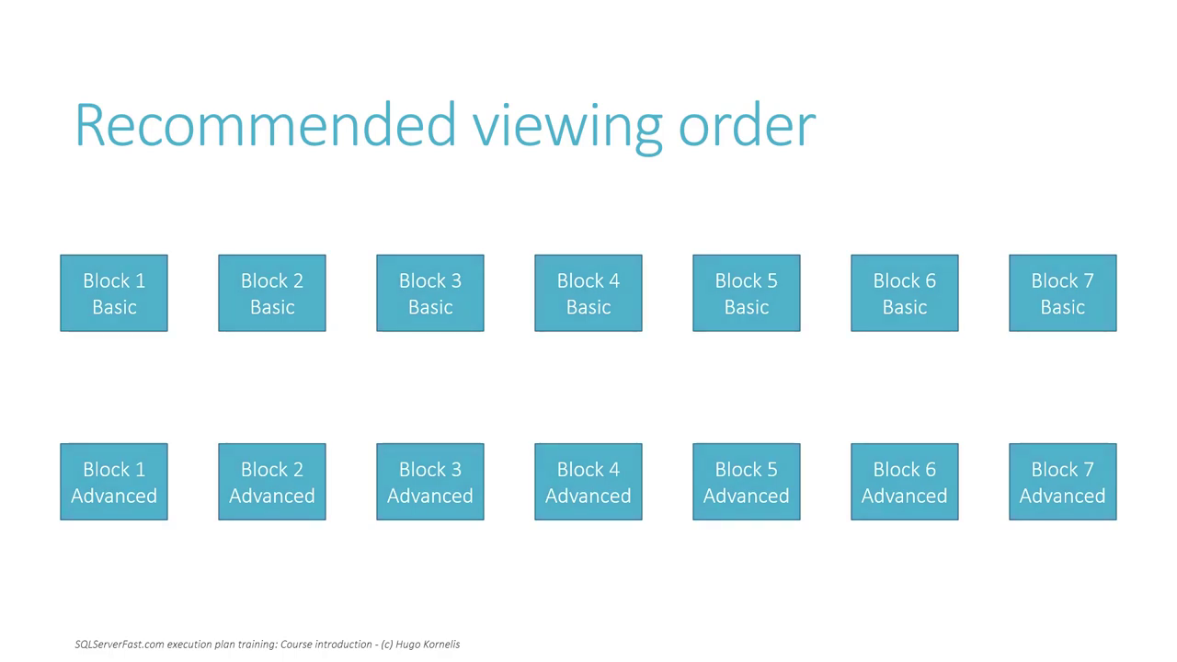
click(114, 292)
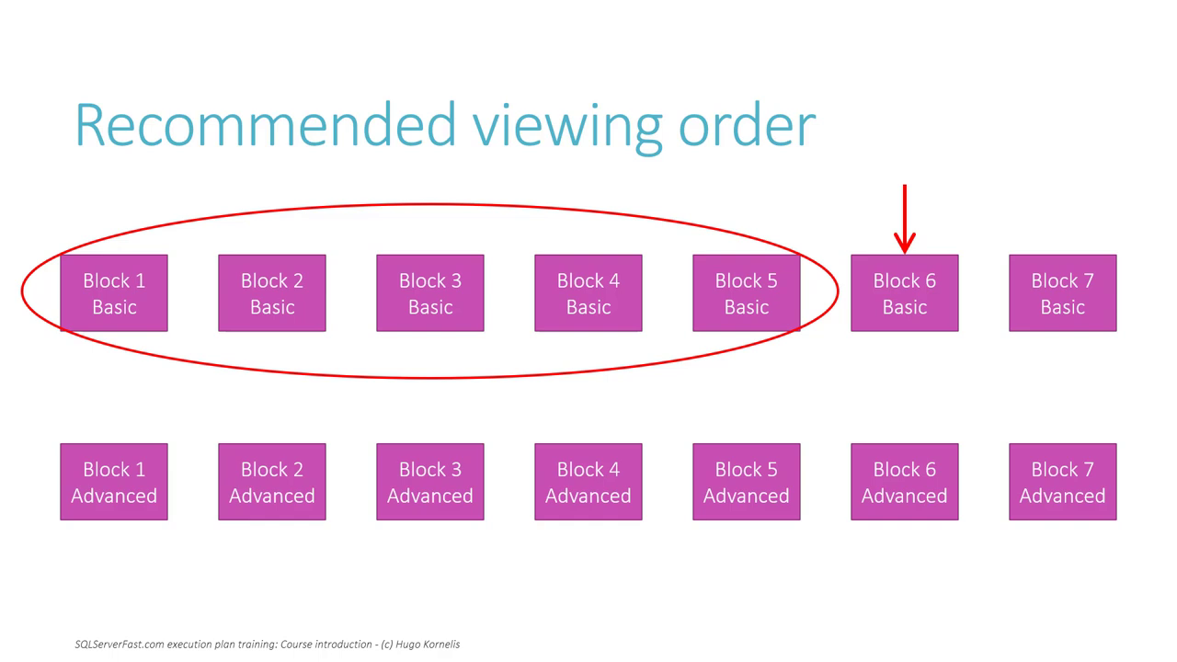
key(Right)
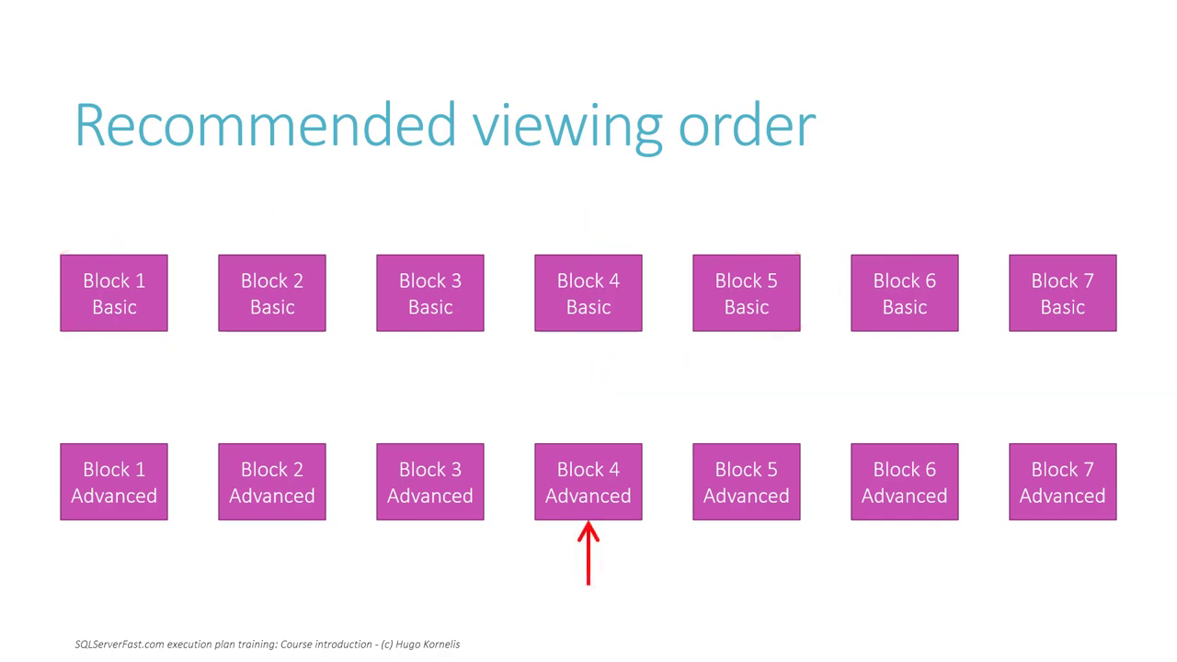